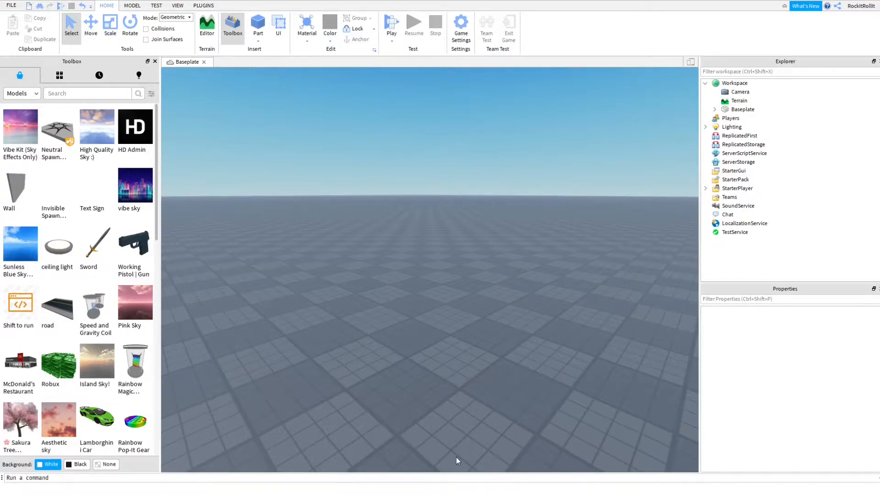
mouse_move(419, 299)
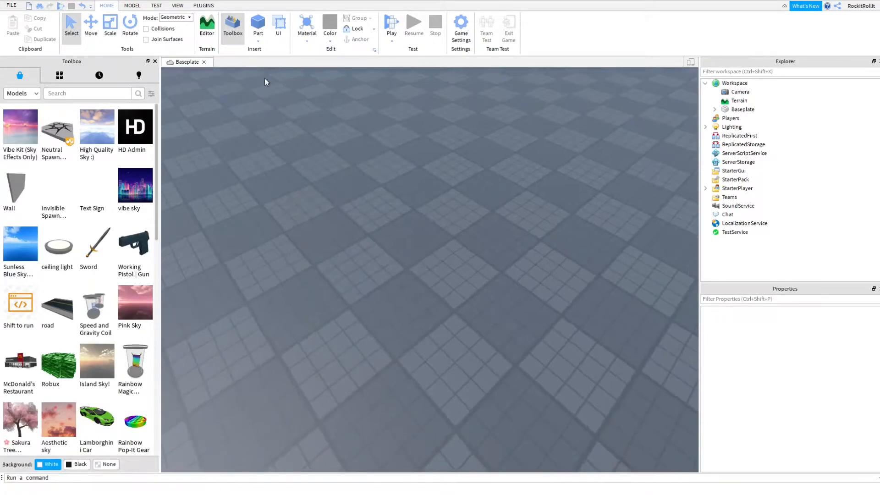
Insert a block part, scale it into a small cube, and lift it above the baseplate
click(257, 24)
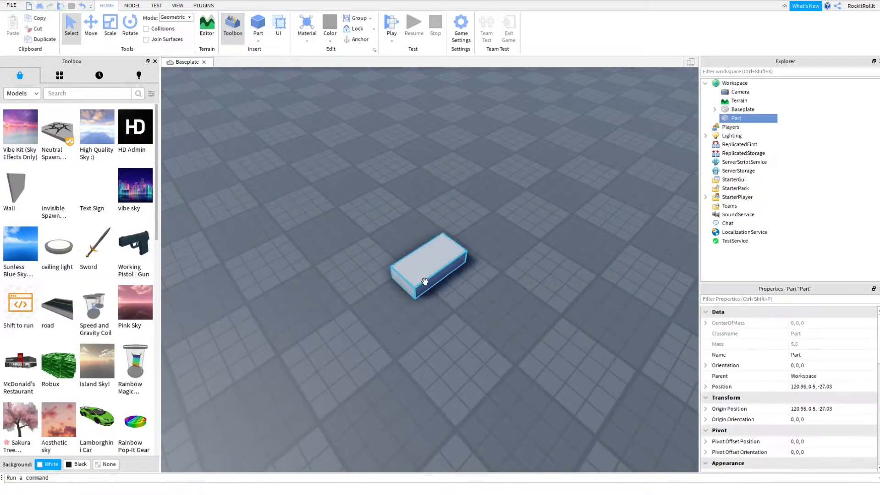
click(110, 22)
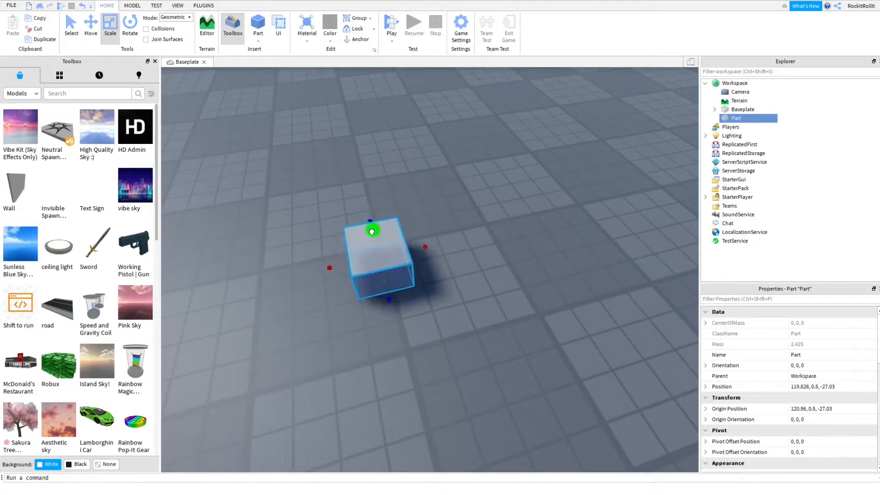
click(90, 23)
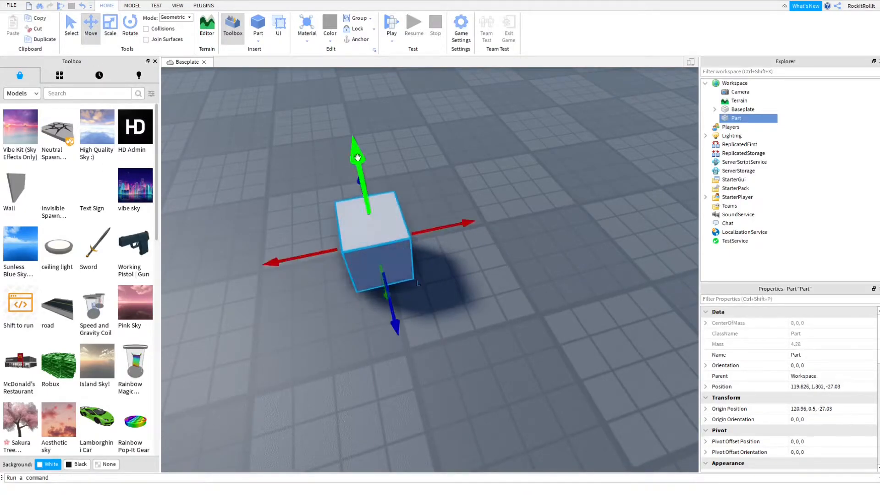
click(563, 250)
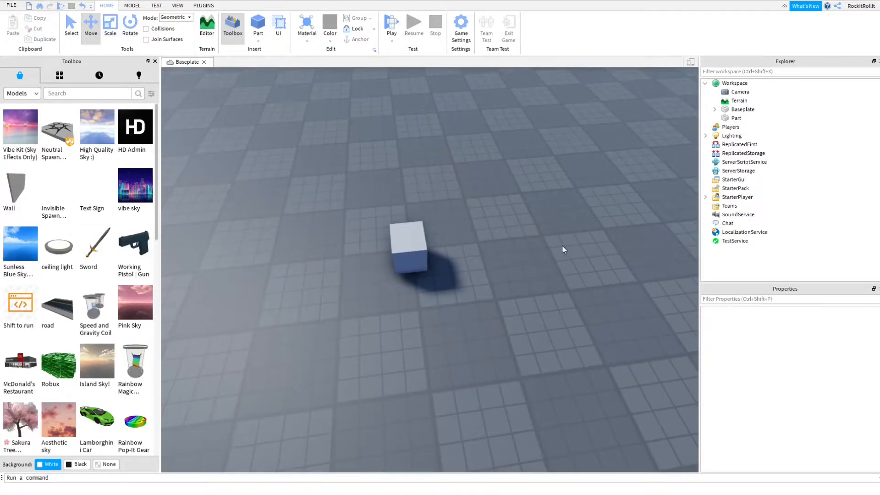
Duplicate and rotate the cube copies into a tilted group of eight cubes
click(405, 246)
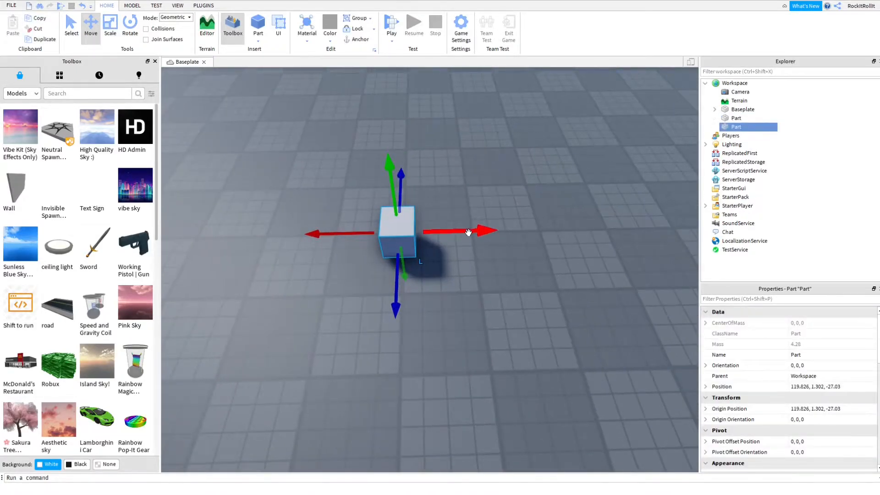
click(130, 23)
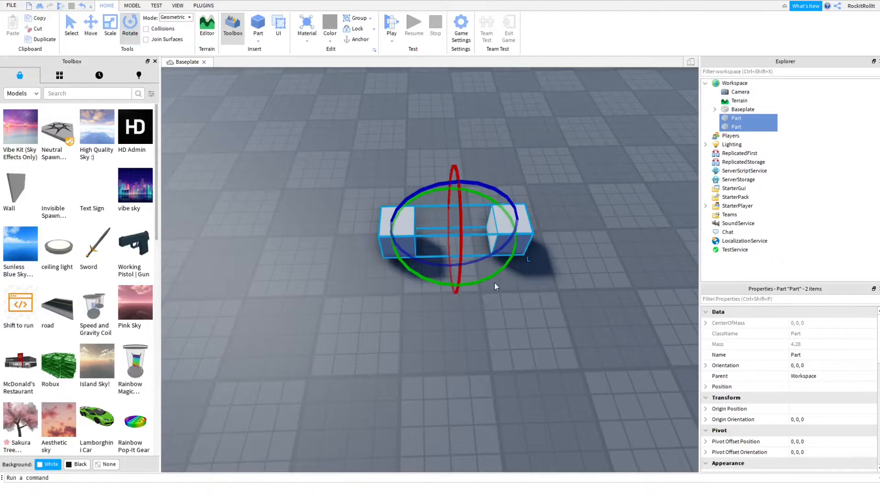
click(437, 157)
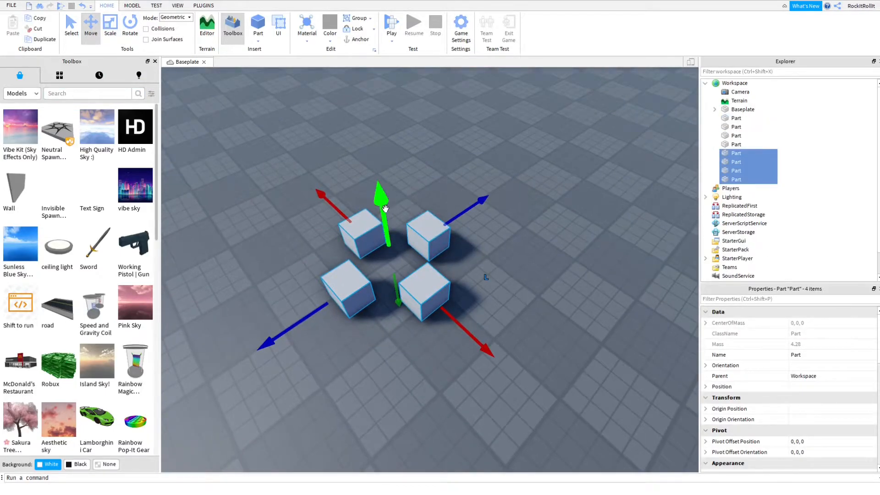
click(129, 22)
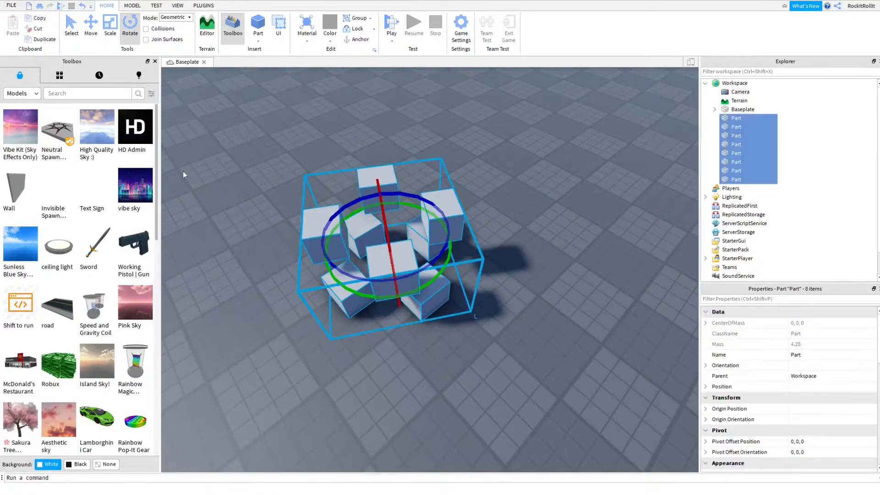
Duplicate the eight cubes into sixteen, rotate the copies, and deselect the cluster
click(90, 25)
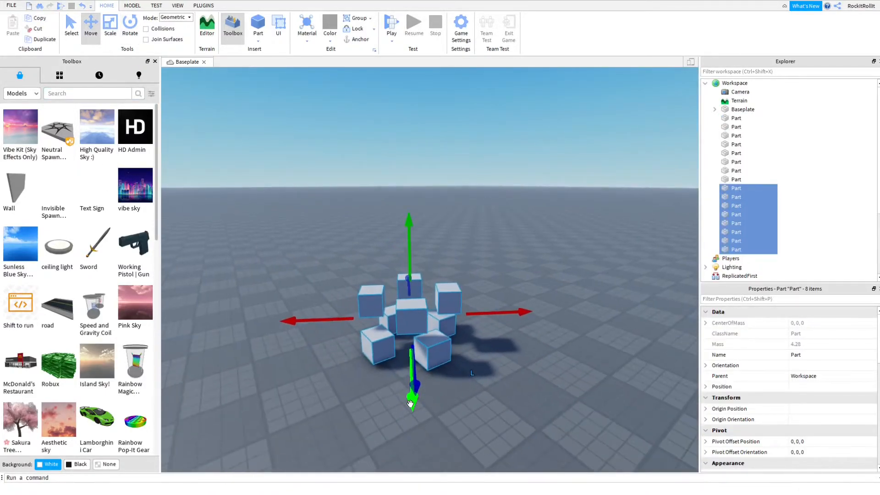
click(130, 25)
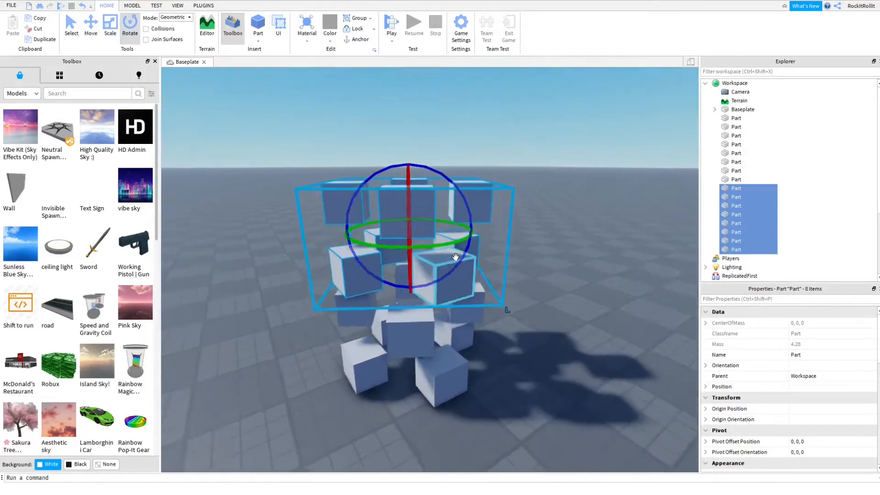
click(347, 106)
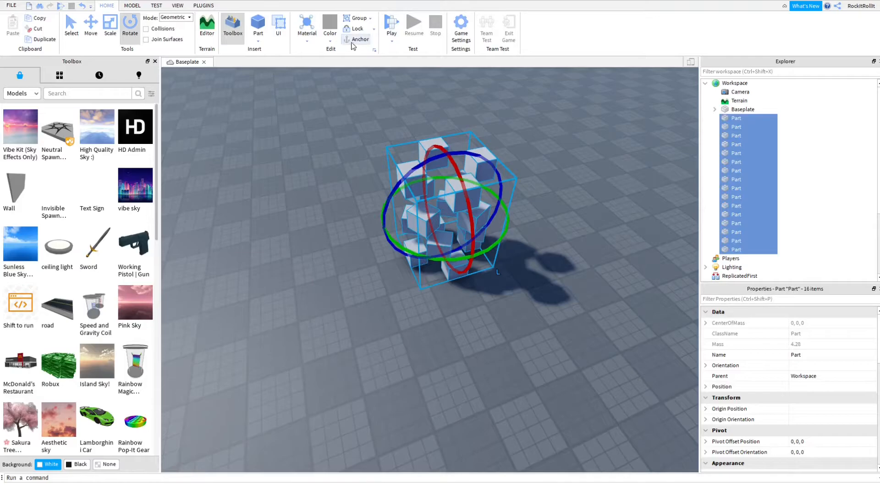
scroll(down, 3)
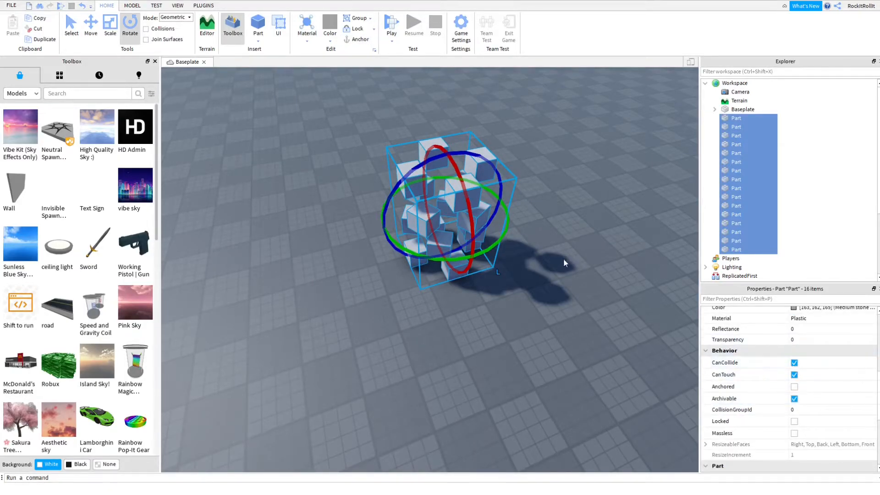
click(390, 23)
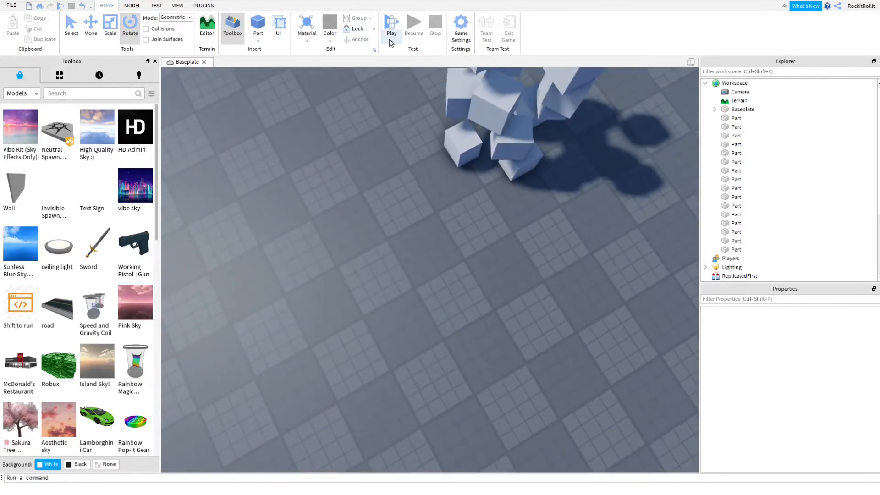
Start a Play Here test so the sixteen cubes drop onto the baseplate
click(391, 22)
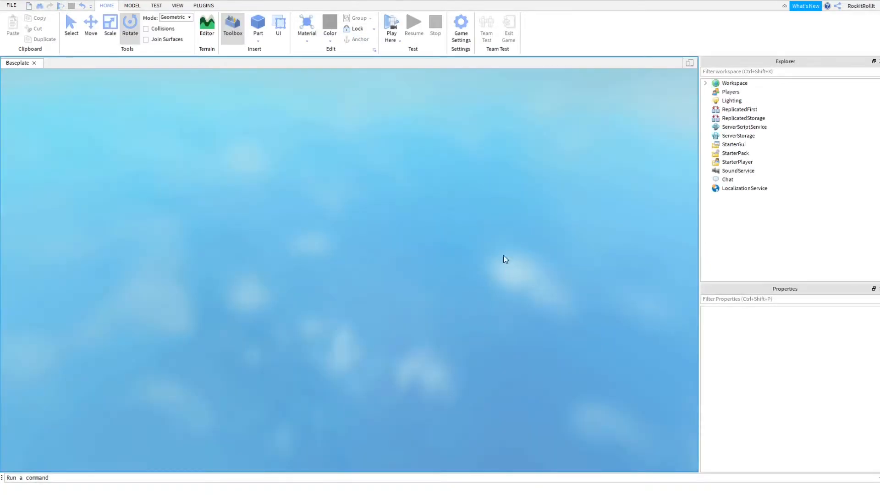
click(391, 24)
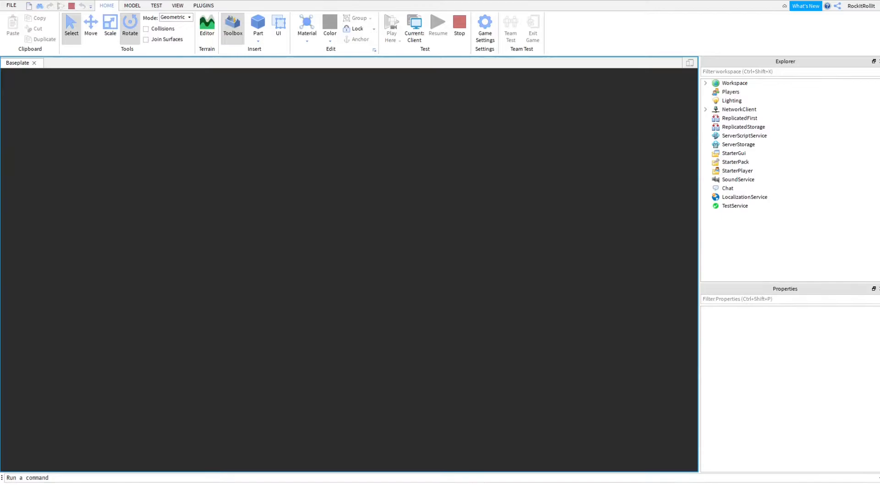
click(391, 26)
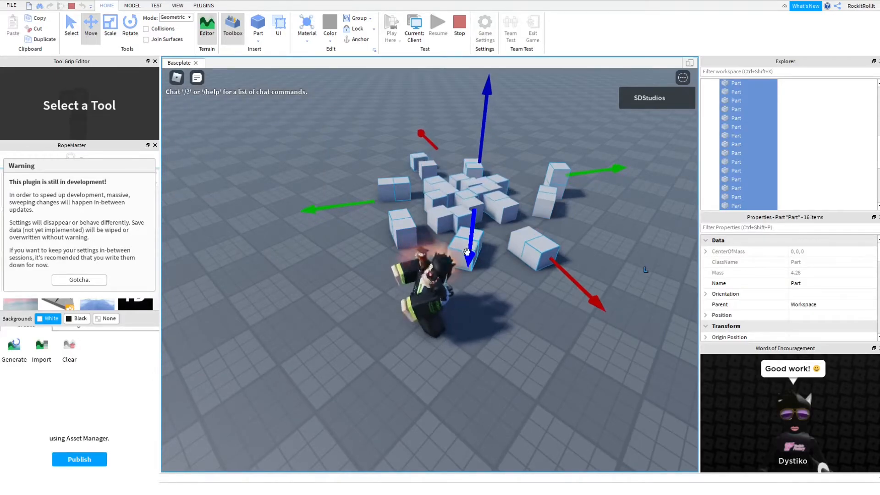
Copy the fallen cubes during the test, stop it, and paste them into edit mode
click(542, 116)
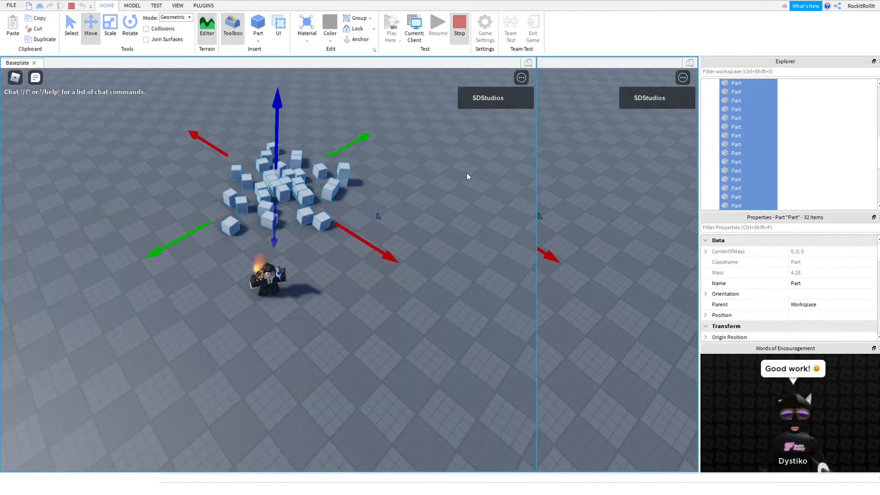
click(232, 27)
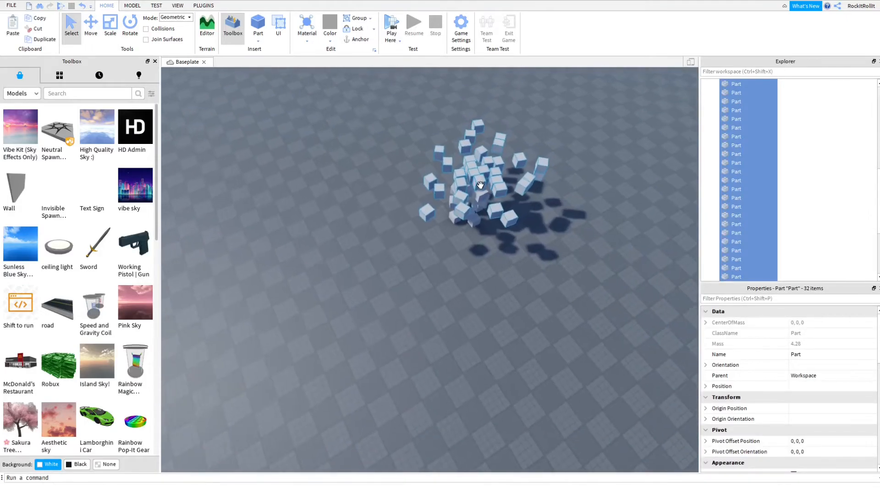